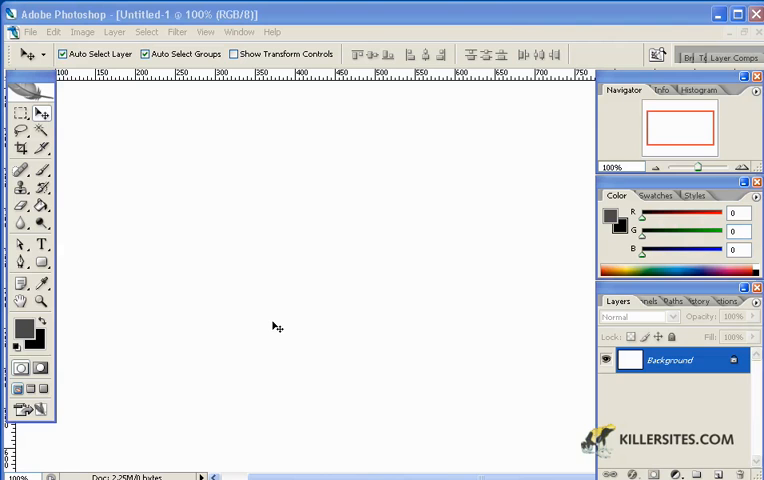
mouse_move(336, 322)
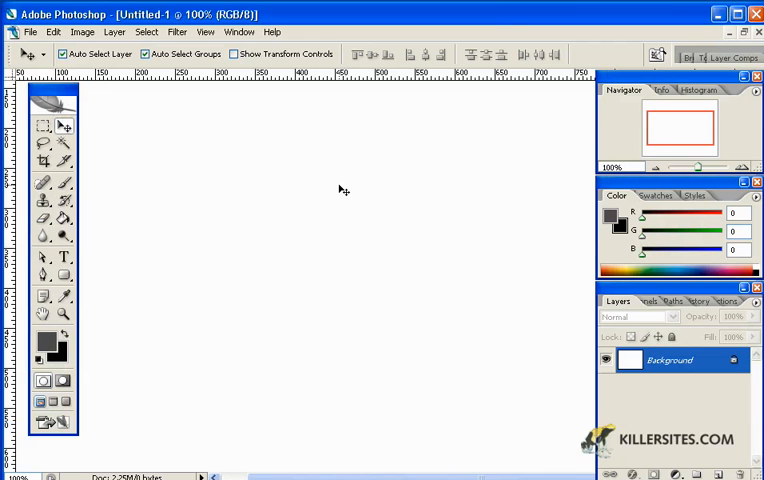
mouse_move(251, 194)
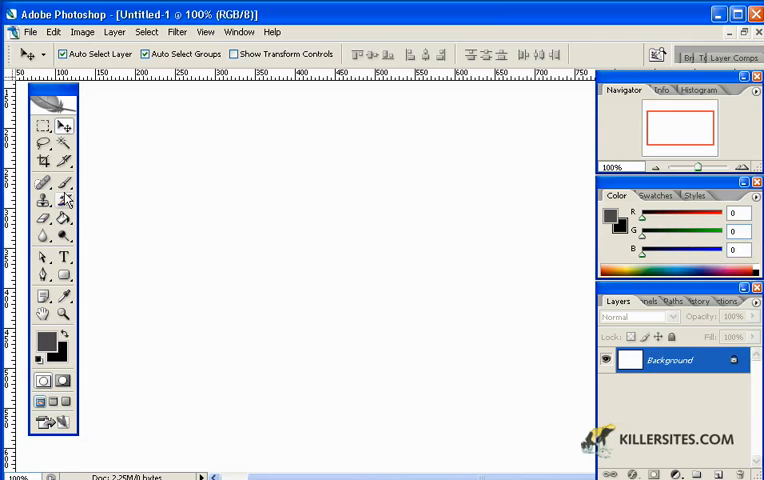
With a 34 px brush, paint a thick dark grey '4' on the white canvas.
click(64, 187)
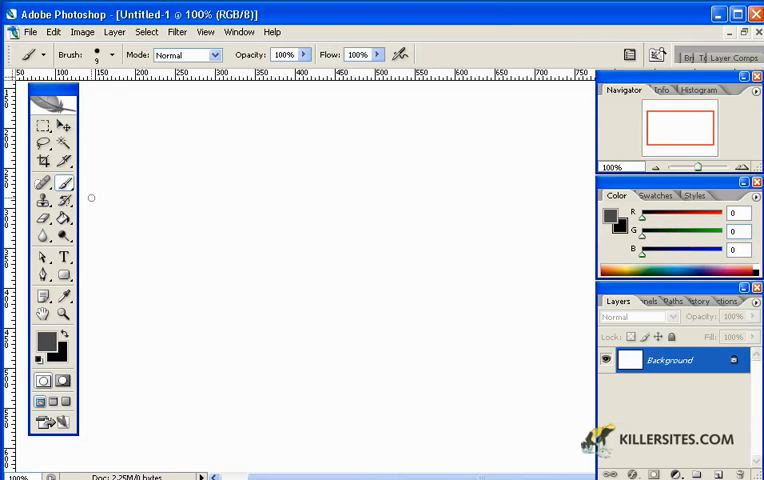
mouse_move(100, 55)
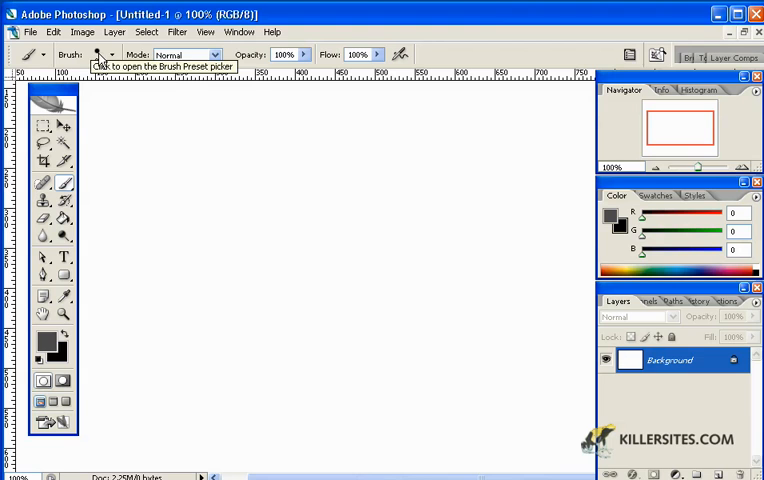
mouse_move(156, 128)
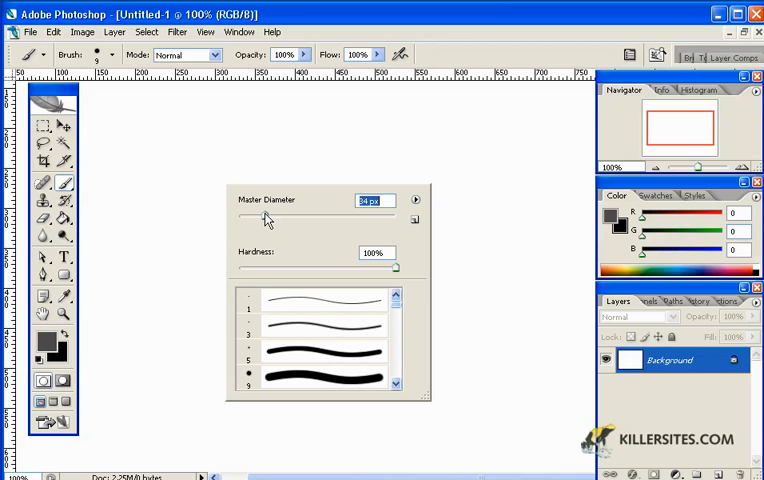
mouse_move(247, 170)
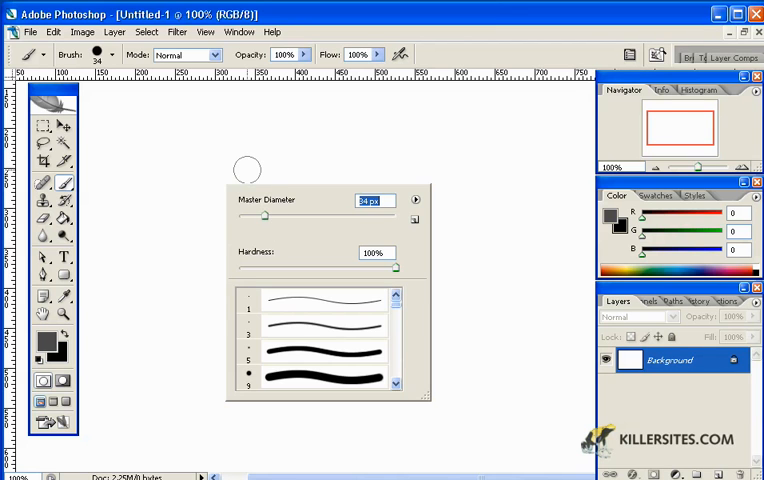
click(247, 170)
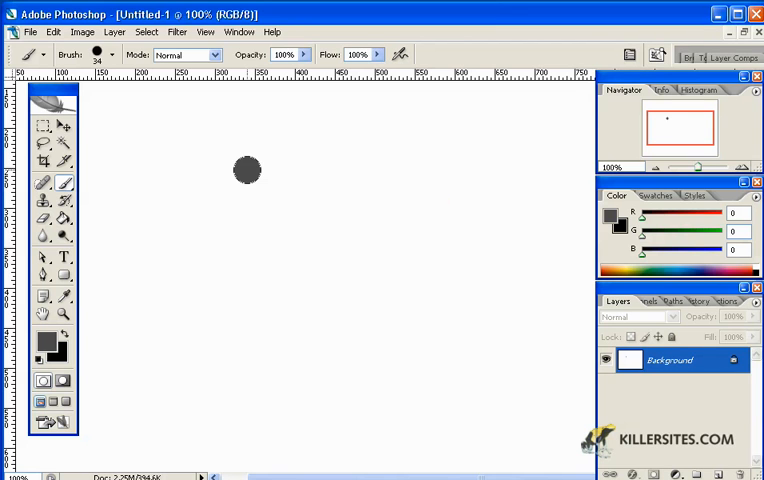
drag(247, 170, 317, 174)
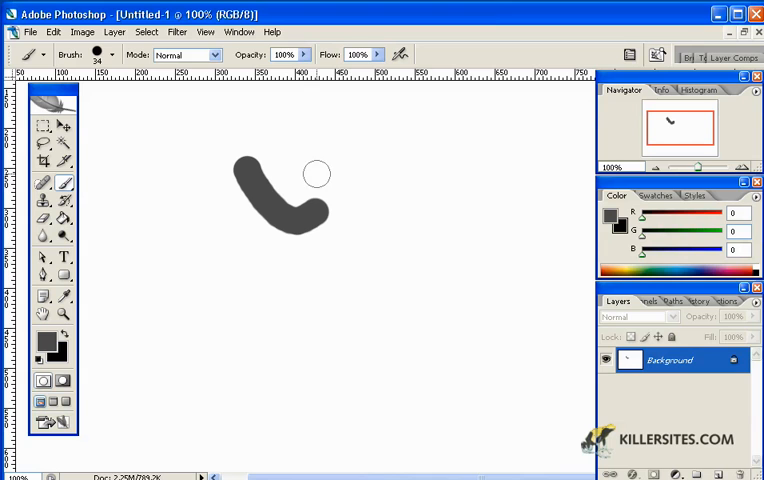
drag(315, 165, 385, 285)
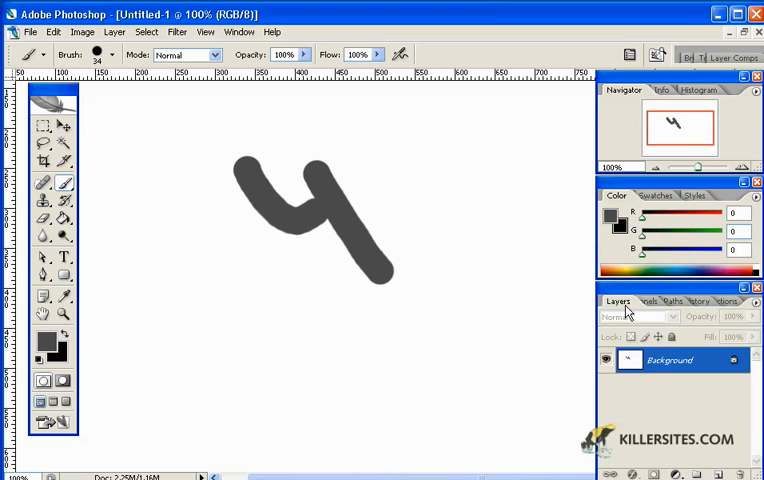
mouse_move(700, 371)
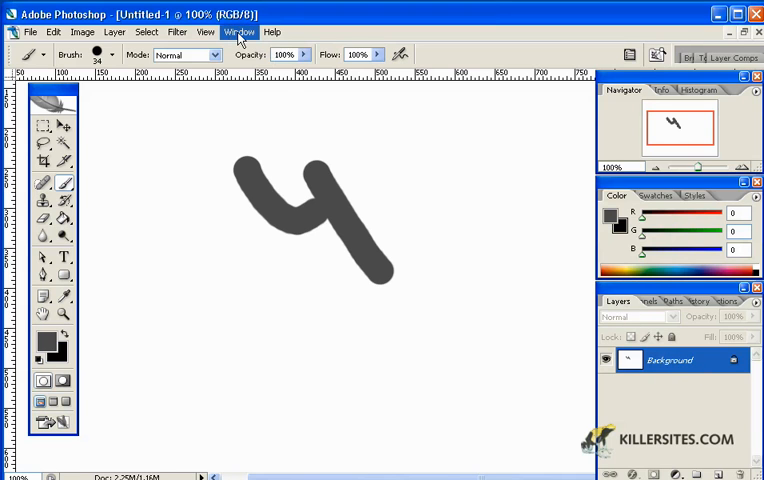
Choose Window > Workspace > Default Workspace to reset the panel layout.
click(239, 32)
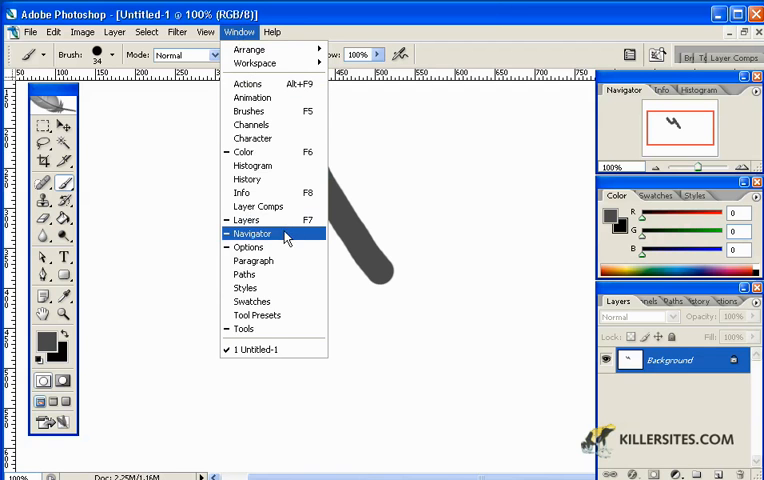
mouse_move(358, 186)
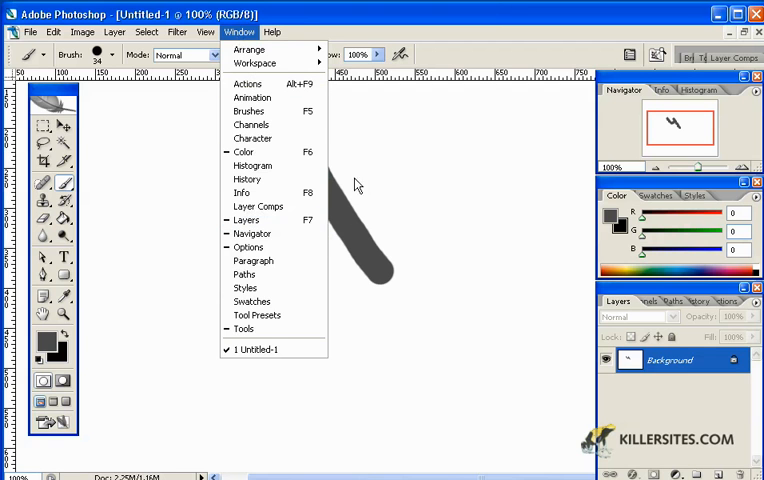
mouse_move(253, 63)
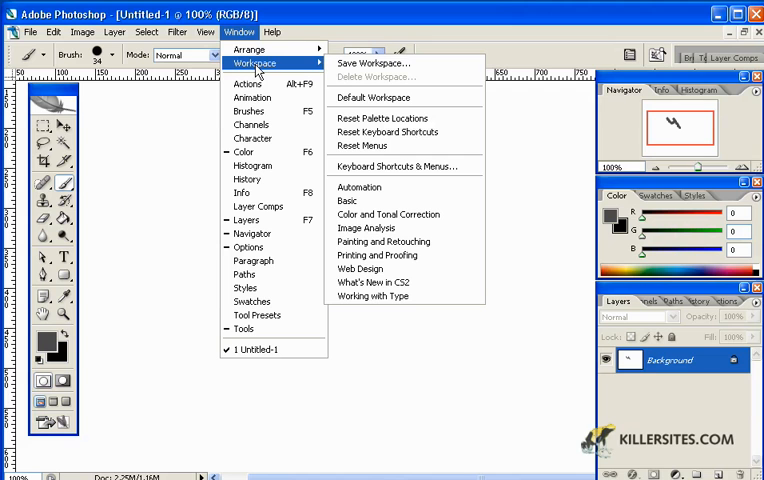
mouse_move(331, 66)
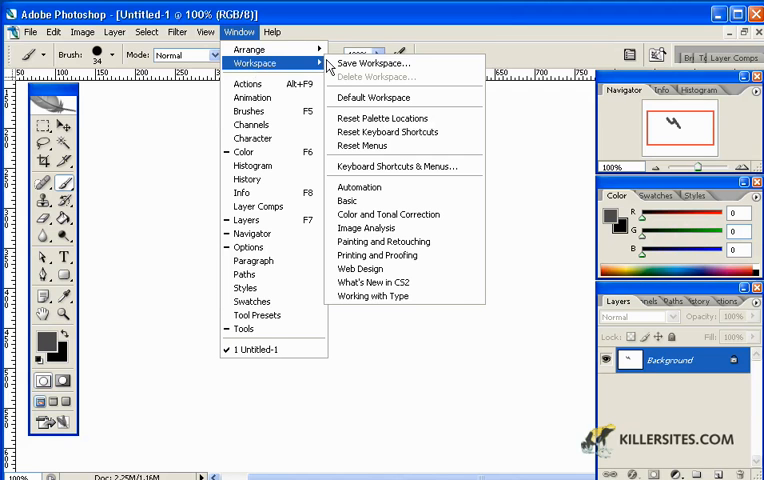
mouse_move(375, 62)
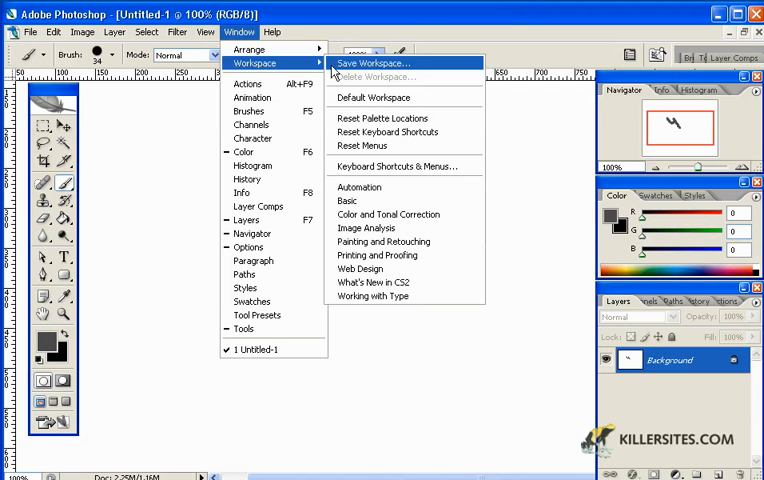
mouse_move(372, 97)
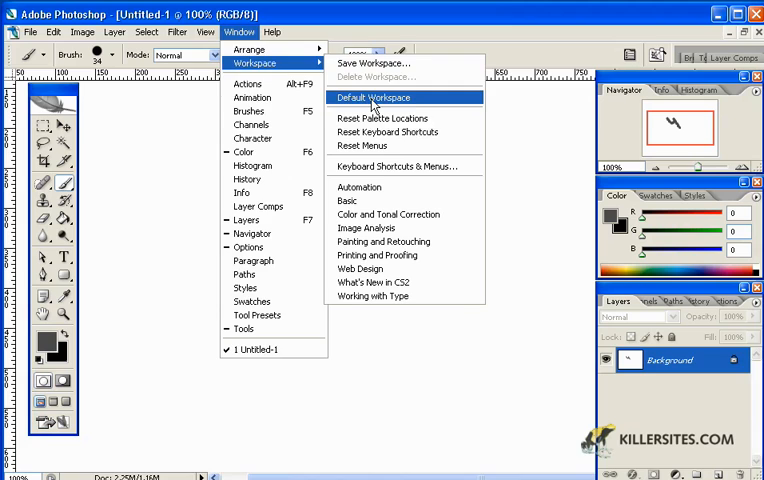
click(373, 97)
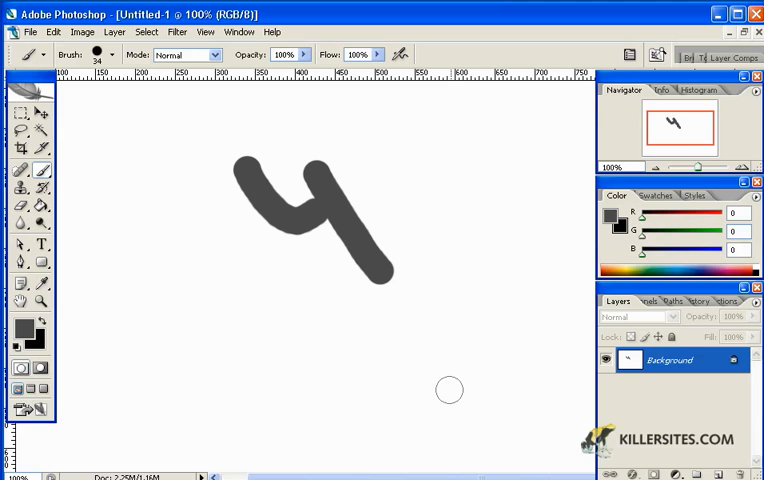
mouse_move(440, 288)
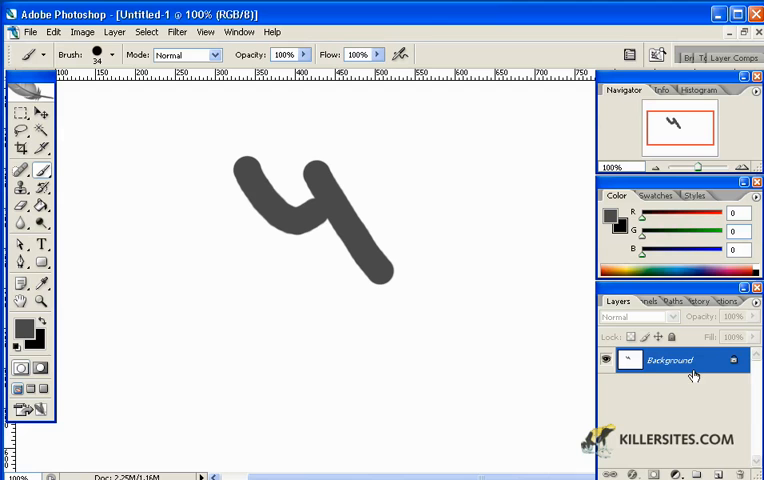
mouse_move(65, 258)
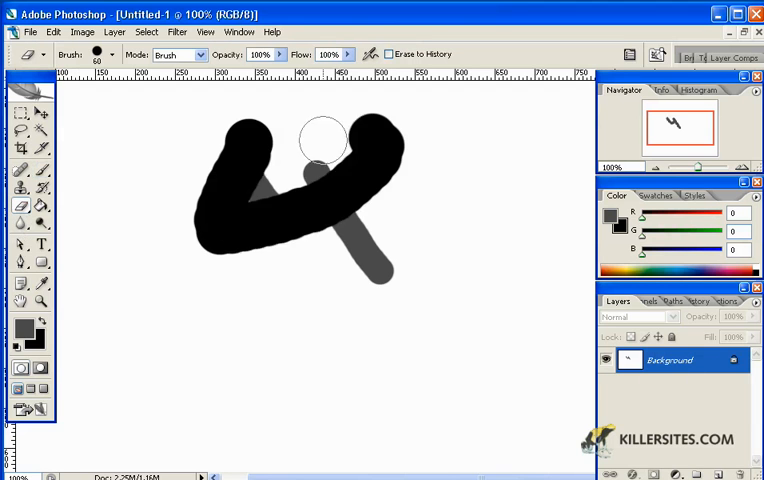
drag(322, 140, 493, 366)
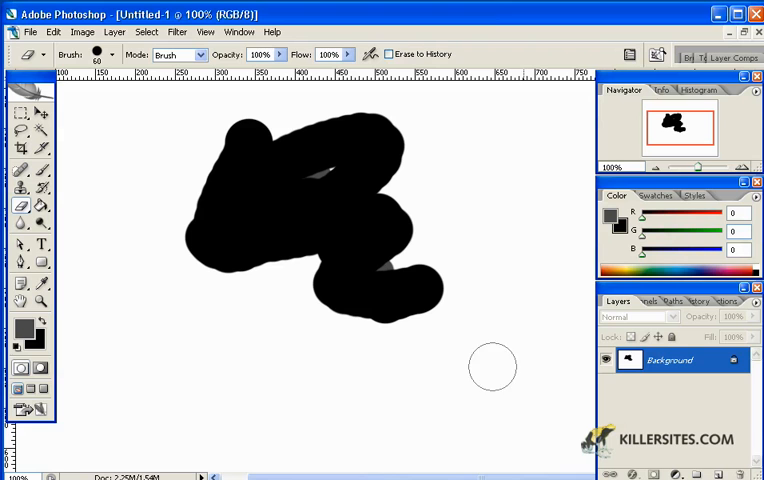
mouse_move(245, 362)
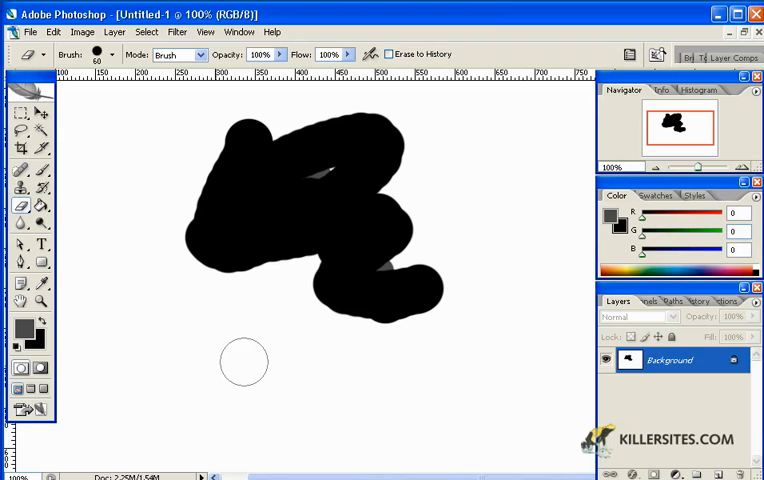
mouse_move(285, 291)
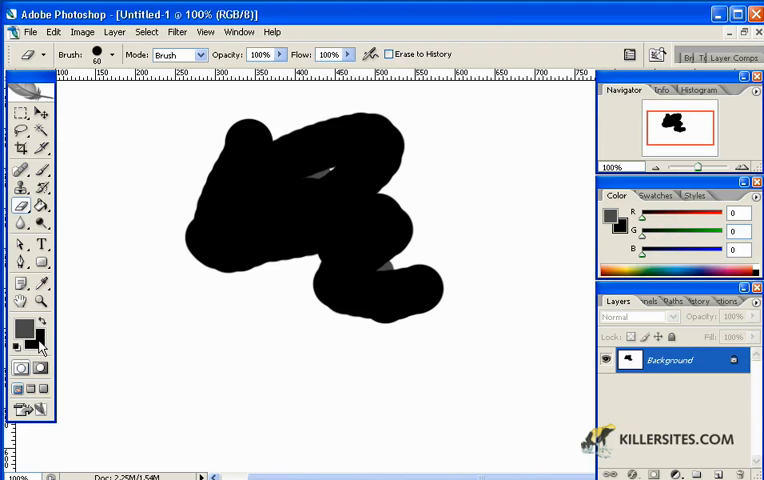
mouse_move(248, 278)
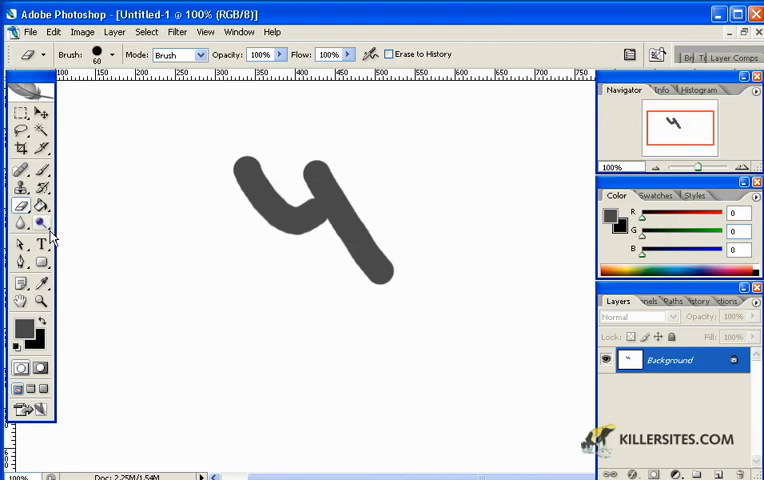
Open the Edit menu to step back through the recent brush changes.
click(53, 31)
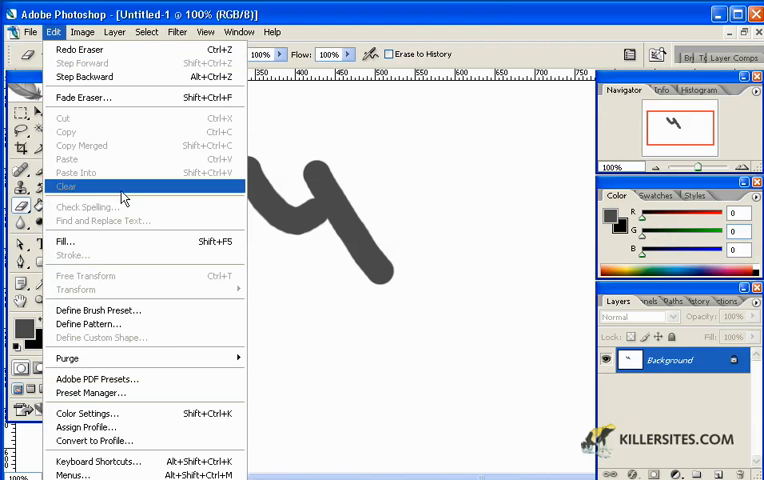
mouse_move(294, 159)
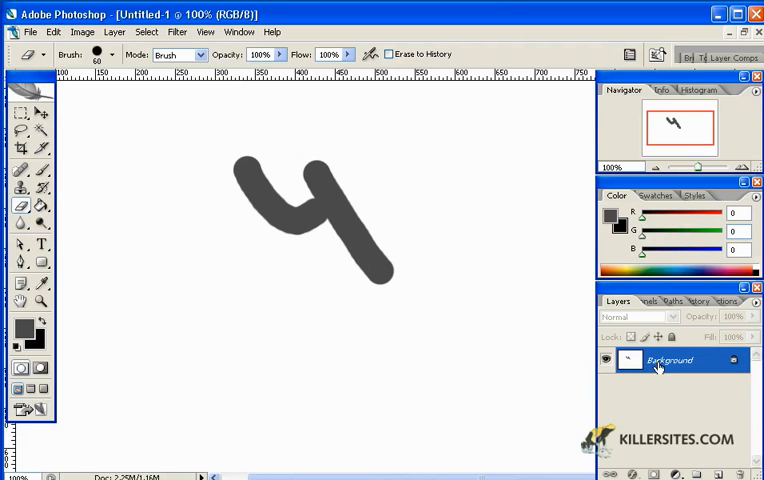
mouse_move(481, 352)
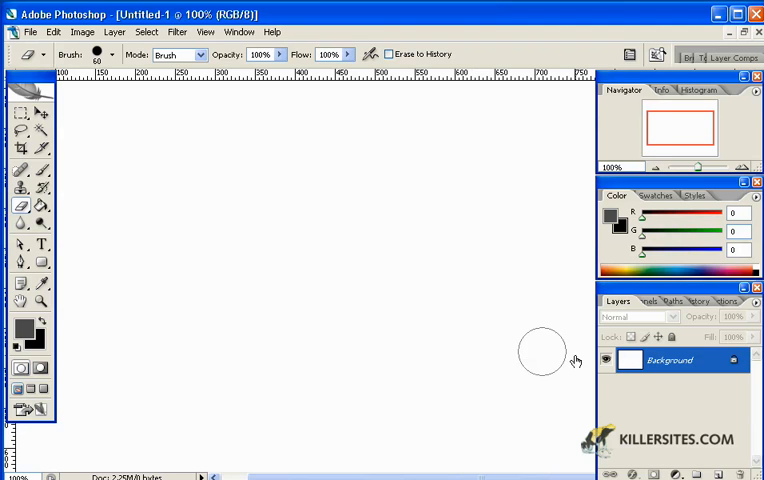
mouse_move(687, 410)
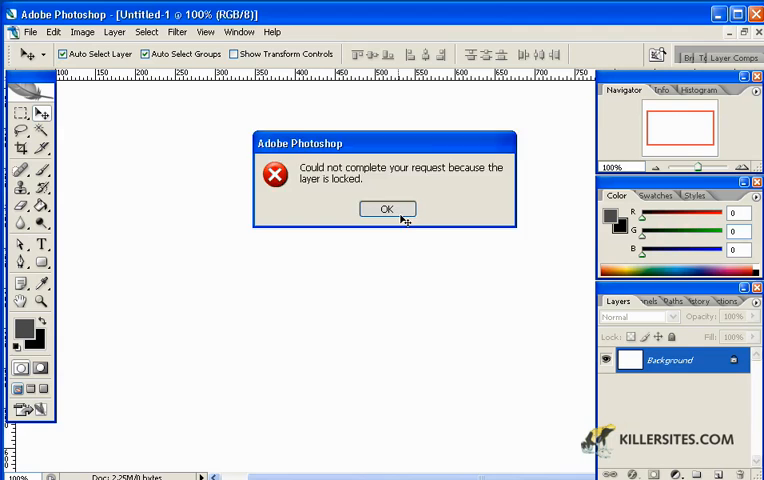
click(387, 208)
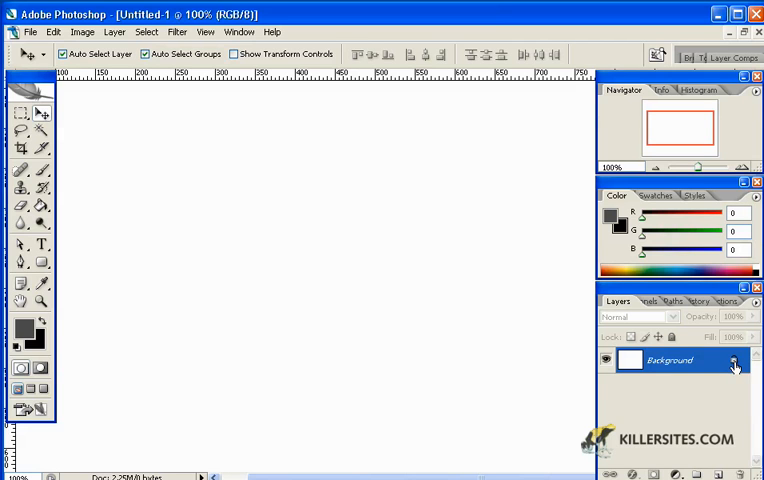
mouse_move(403, 362)
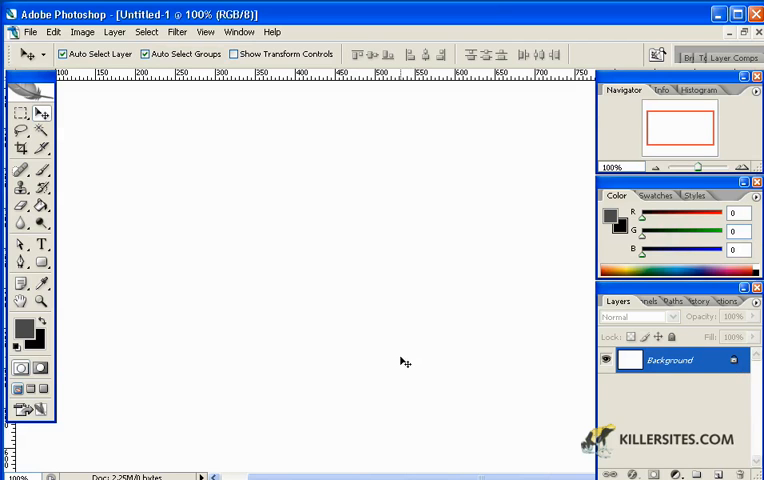
mouse_move(386, 353)
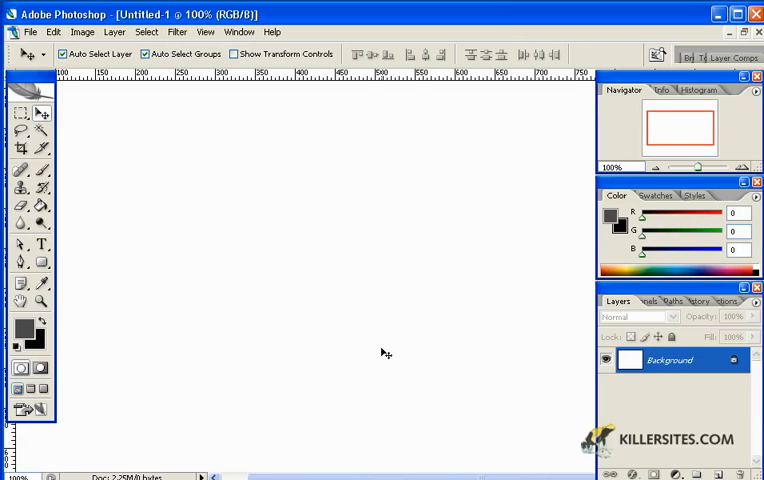
mouse_move(620, 412)
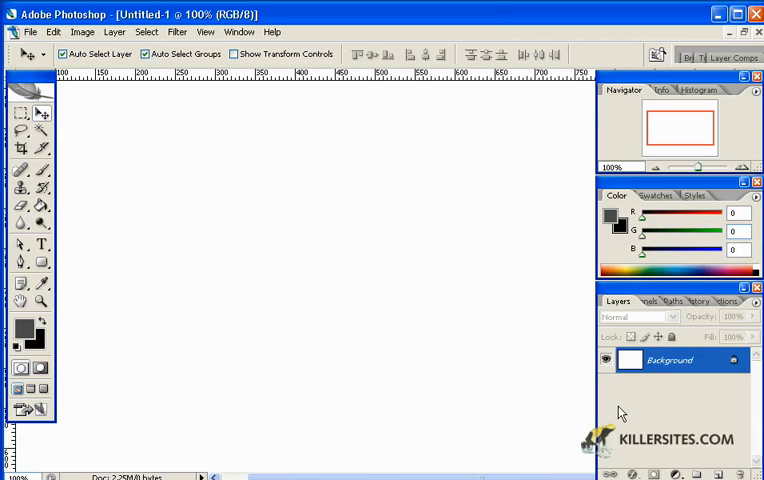
mouse_move(677, 372)
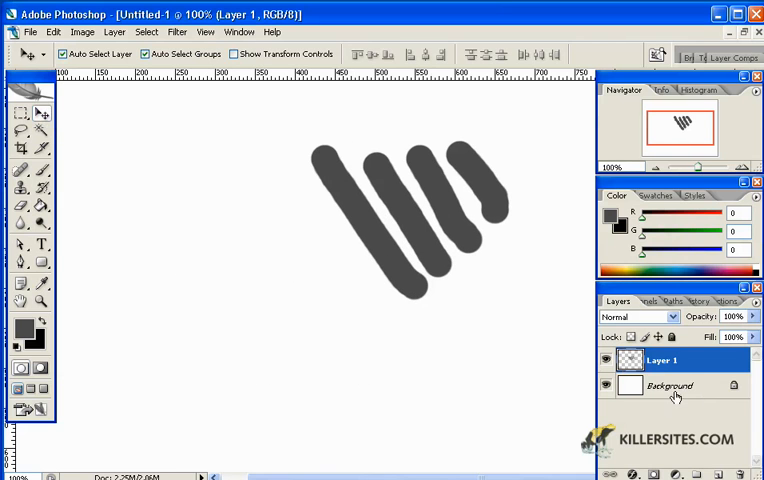
Rename Layer 1, which holds the grey strokes, to 'grey'.
click(662, 360)
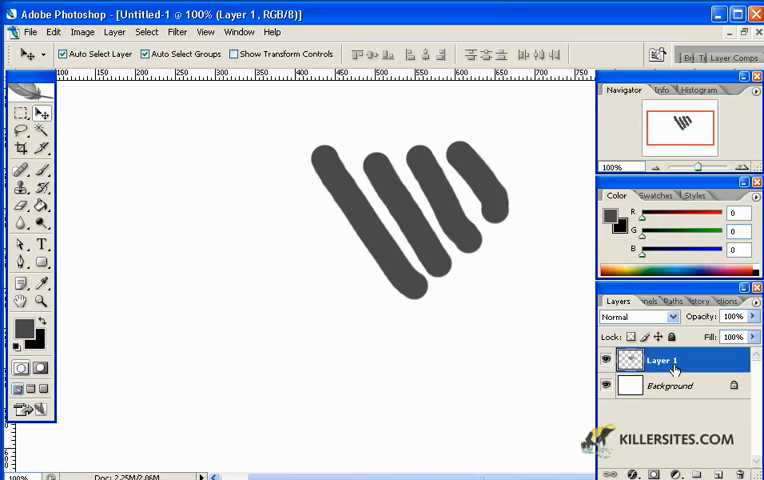
double_click(662, 360)
text(grey)
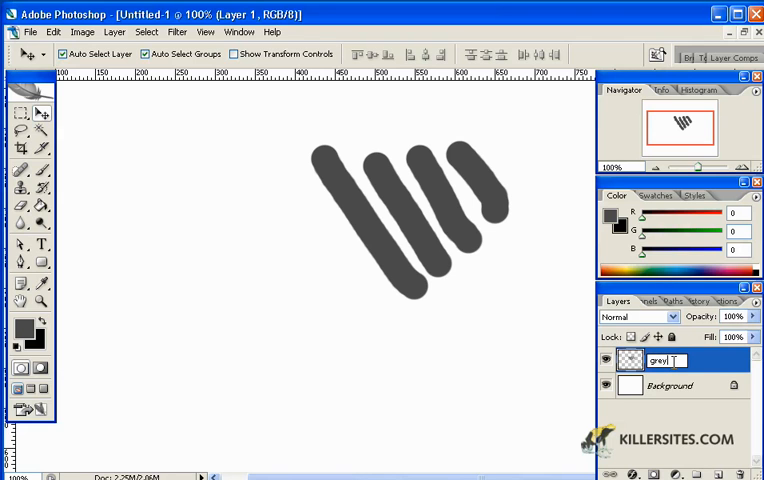
key(Return)
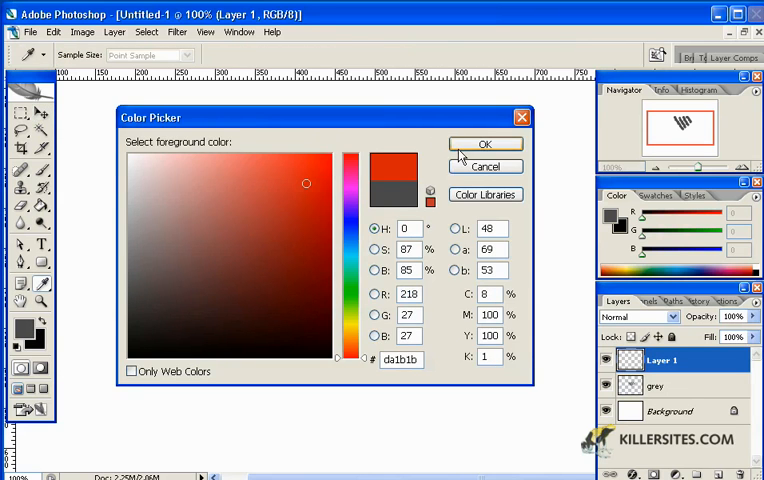
Confirm red as the foreground colour, rename the new layer 'red', and select the Brush tool.
click(485, 144)
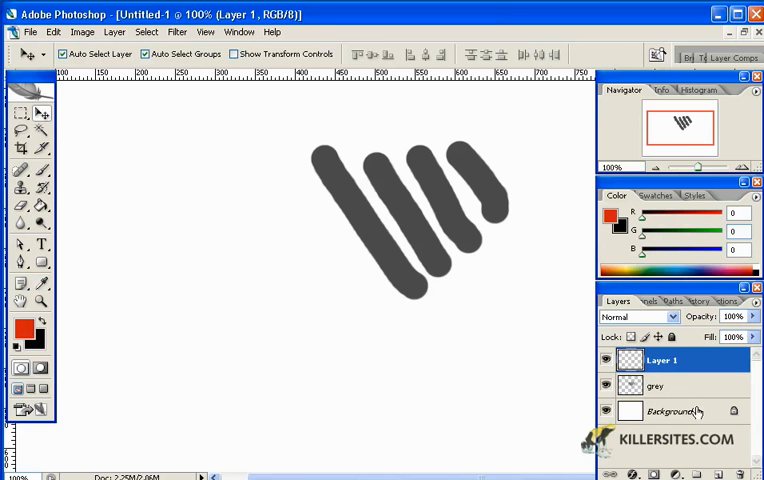
double_click(661, 360)
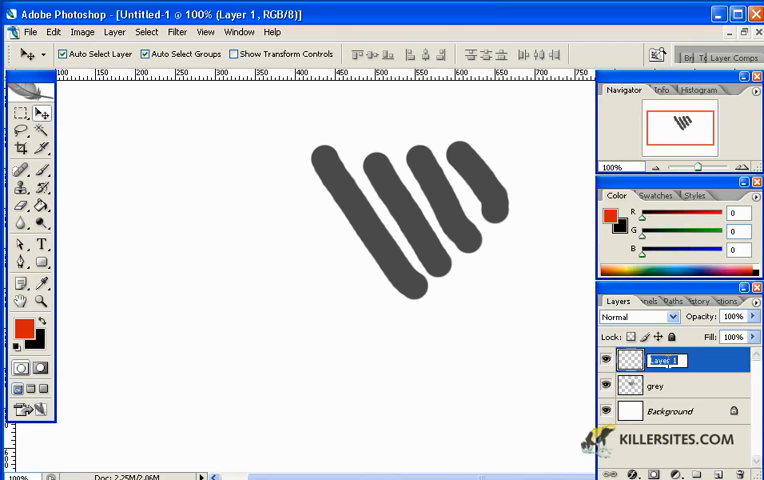
text(red)
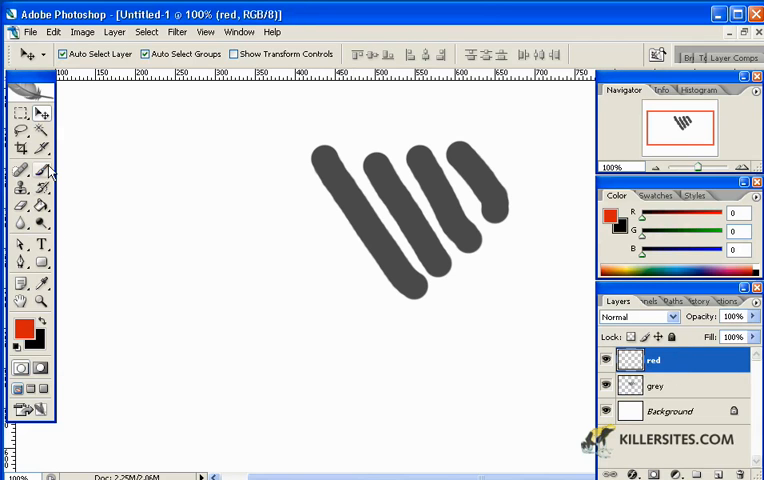
click(20, 169)
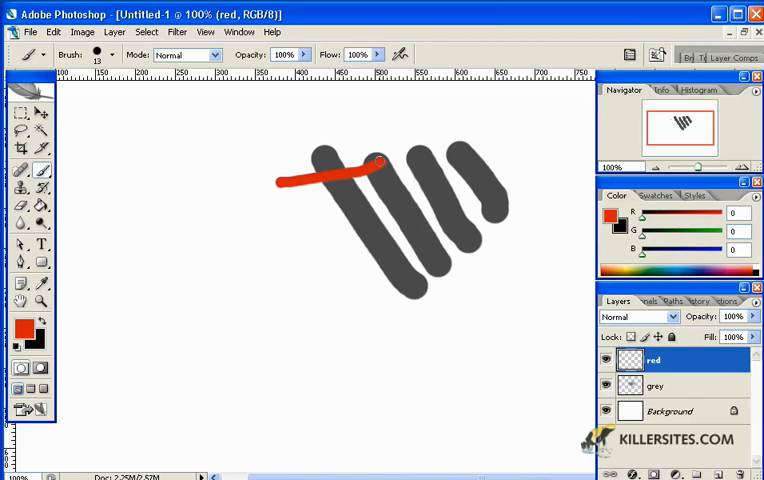
Paint a red zigzag stroke across the grey marks on the red layer.
drag(280, 180, 540, 195)
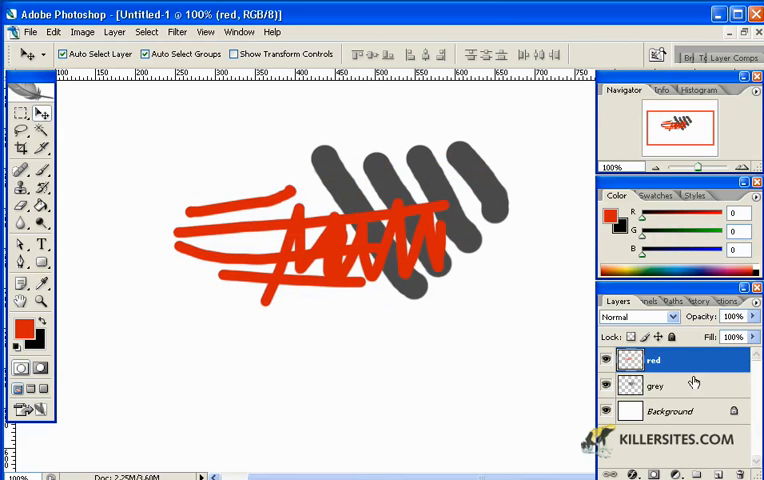
mouse_move(440, 230)
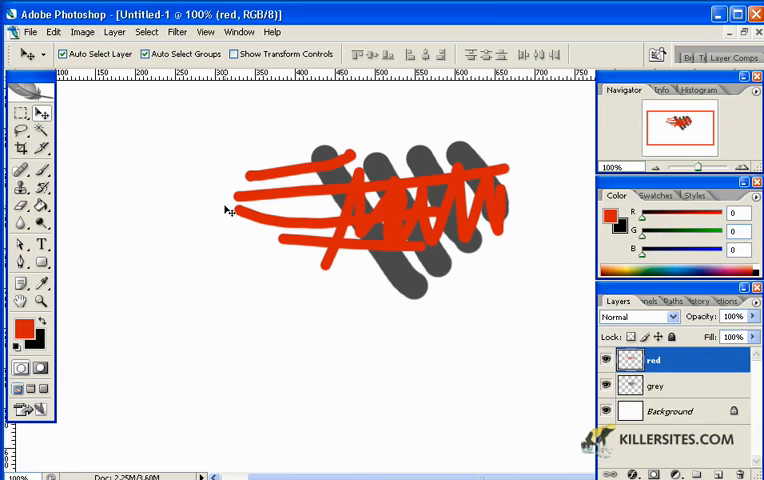
mouse_move(160, 79)
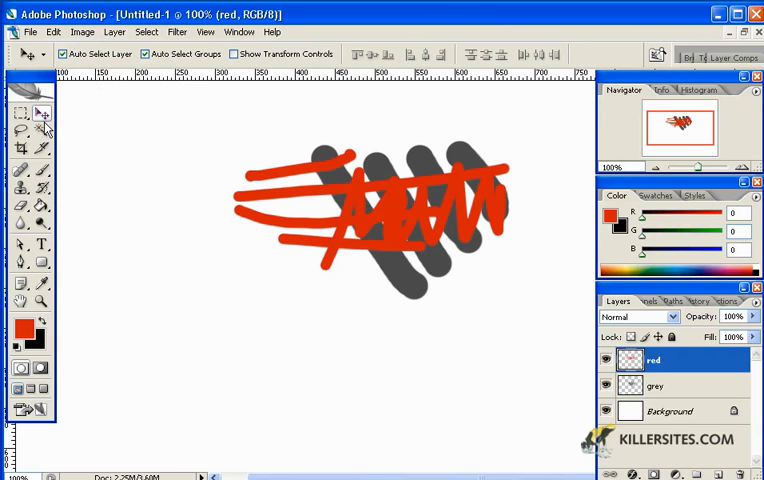
mouse_move(42, 113)
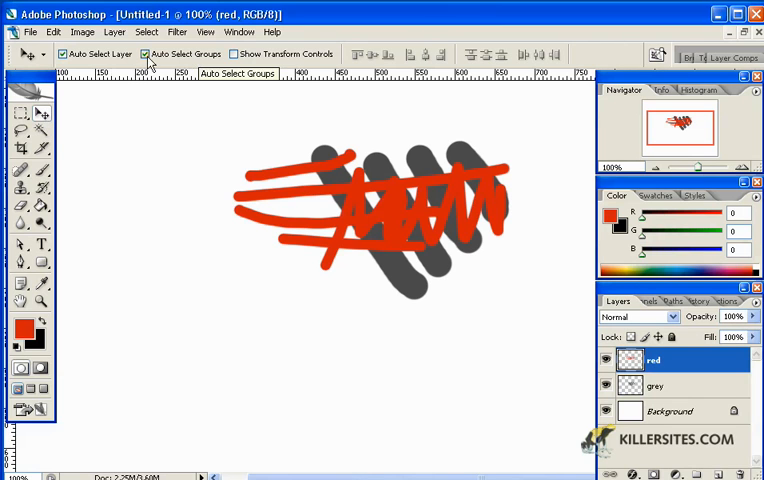
mouse_move(95, 60)
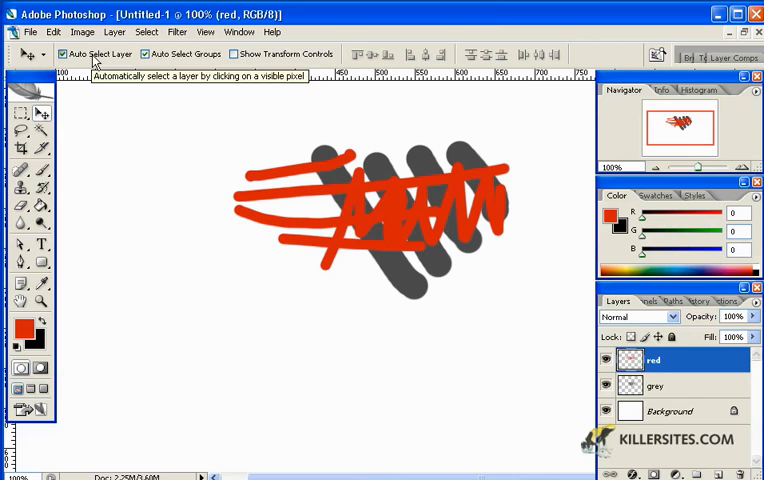
Turn off Auto Select Layer and make the grey layer active.
click(63, 54)
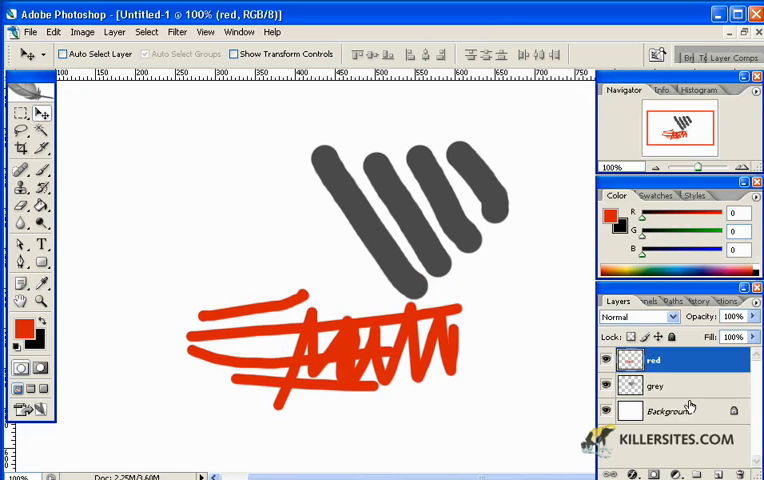
click(655, 385)
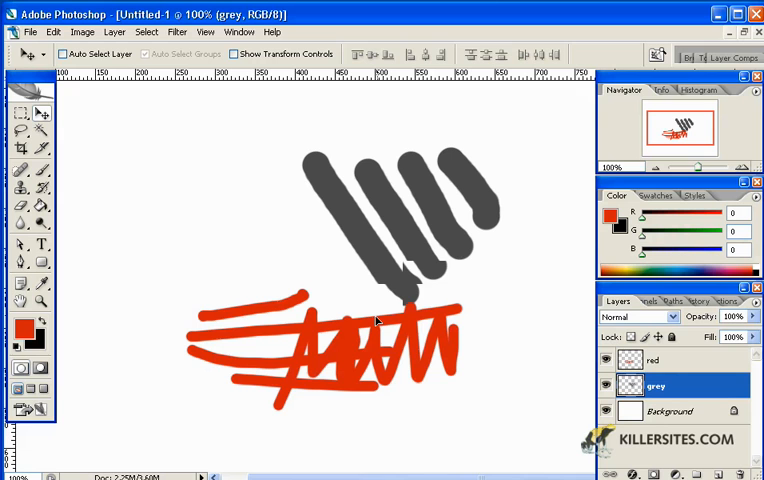
Re-enable Auto Select Layer and drag the grey layer above red.
click(146, 54)
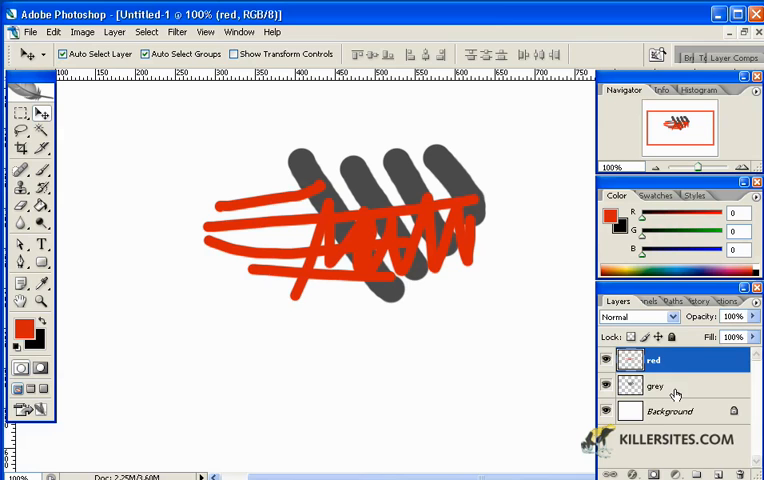
drag(655, 386, 655, 360)
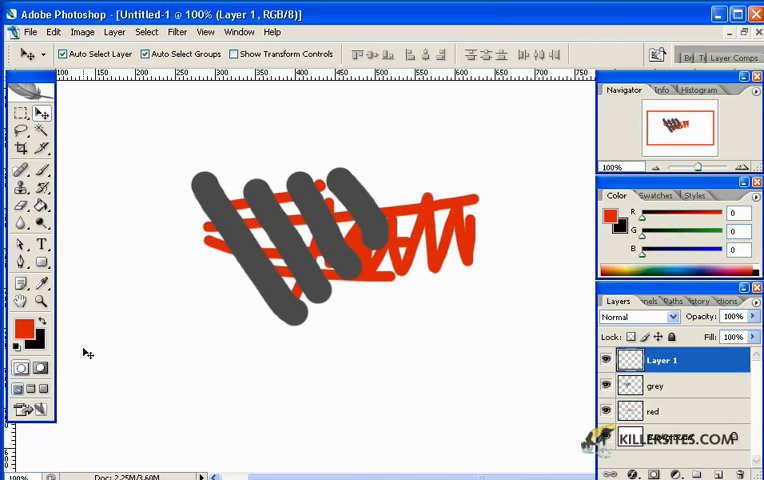
Set the foreground colour to green in the Color Picker.
click(21, 326)
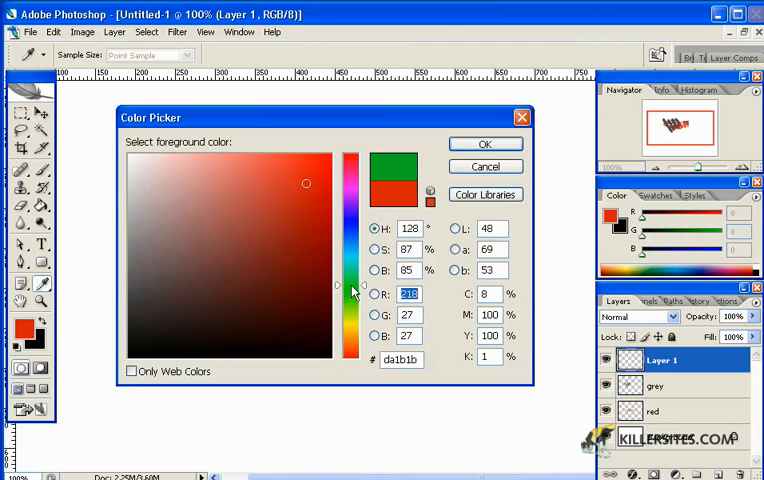
click(323, 208)
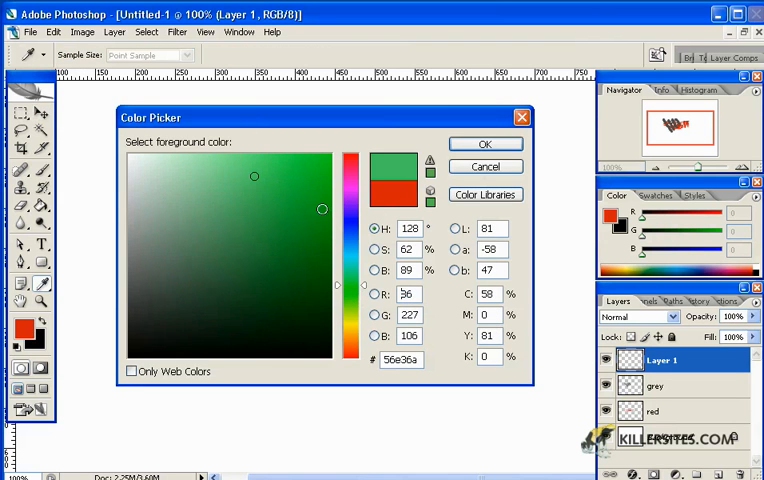
click(485, 143)
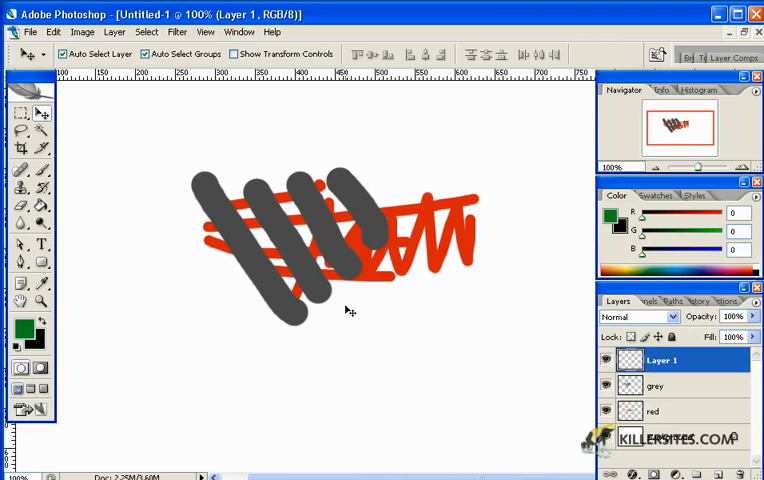
Select the Brush tool and browse the brush presets for the square grid brush.
click(42, 169)
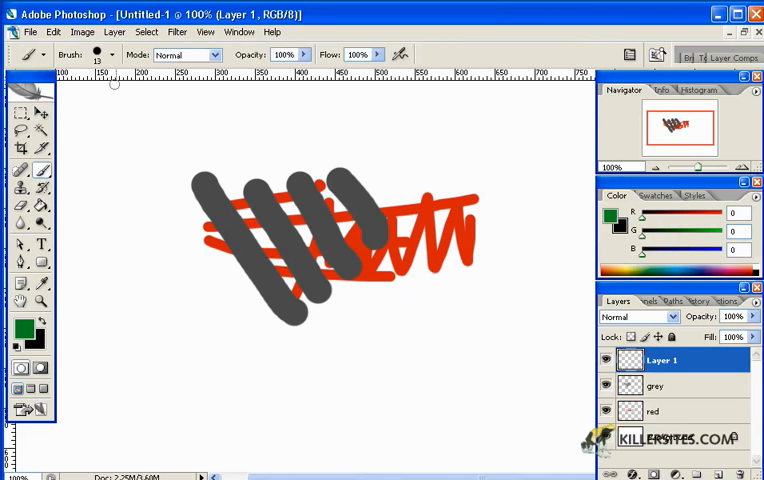
click(111, 54)
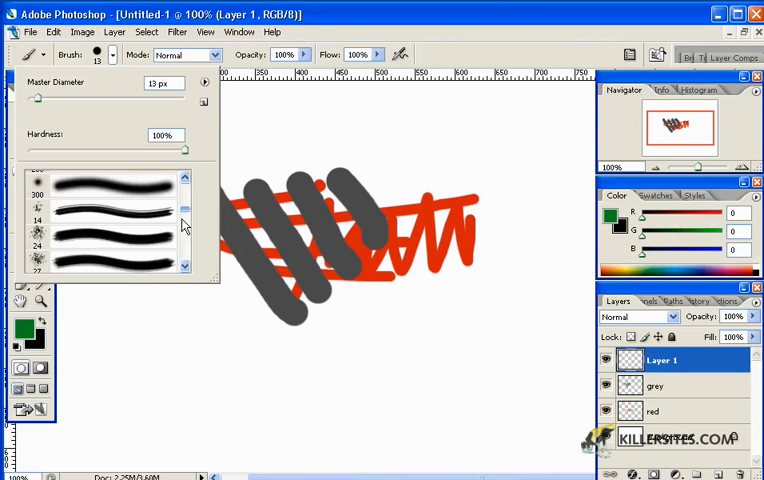
scroll(down, 3)
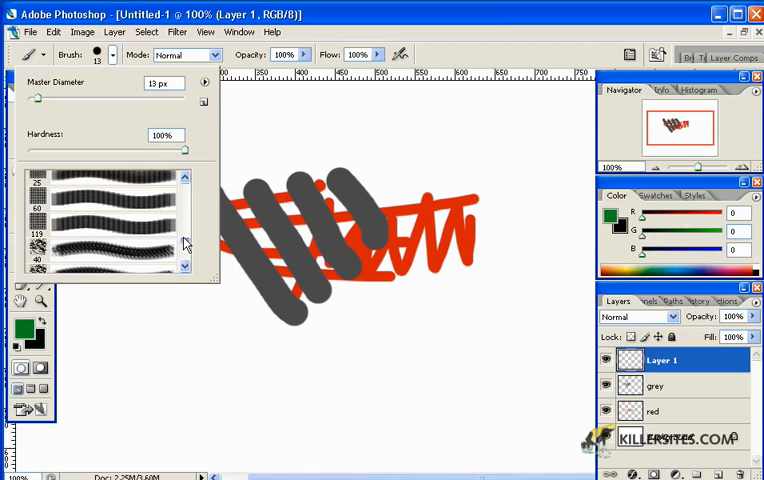
scroll(down, 3)
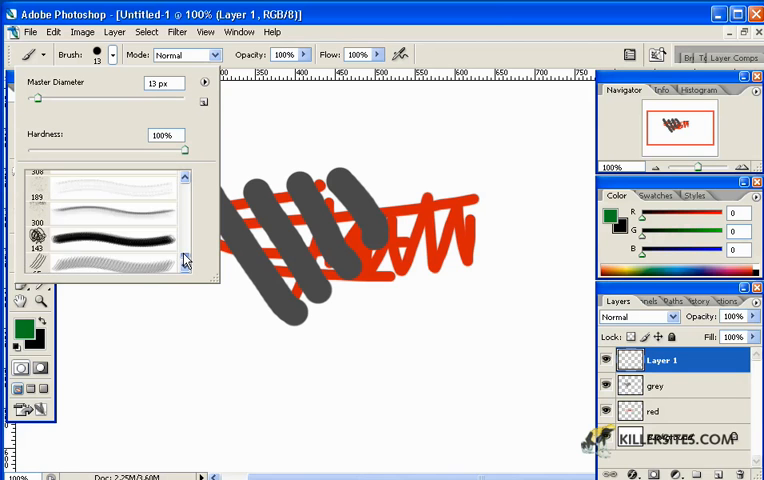
scroll(up, 3)
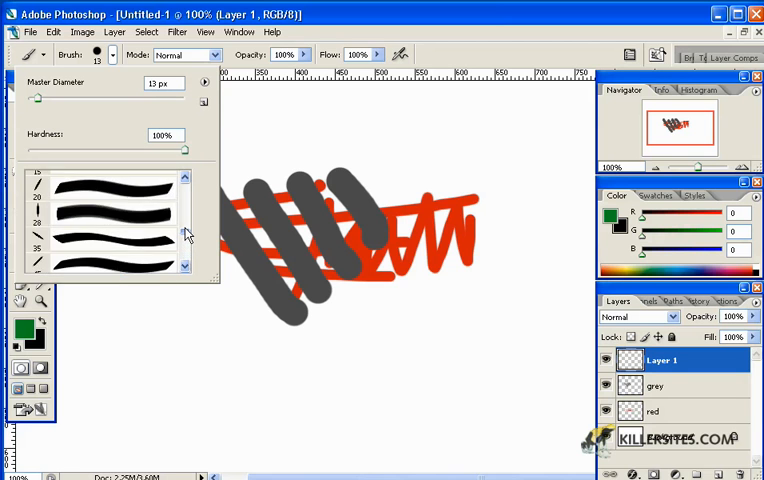
scroll(down, 3)
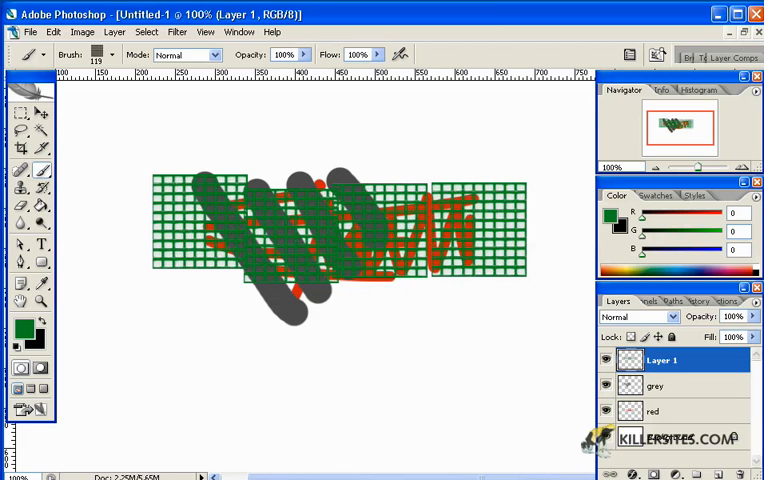
Name the grid layer 'green' and drag the red layer to the top.
click(20, 84)
text(green)
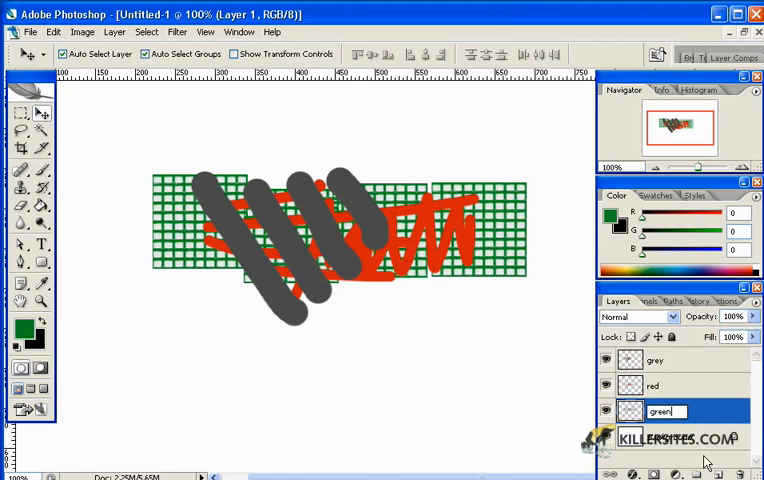
key(Return)
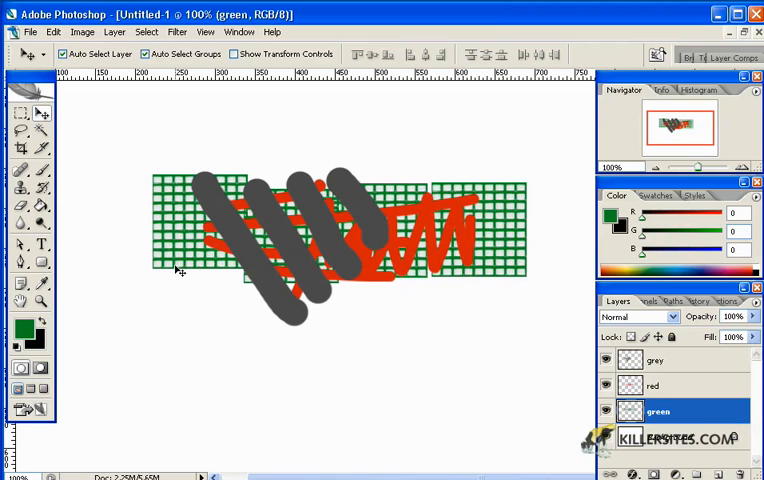
mouse_move(262, 279)
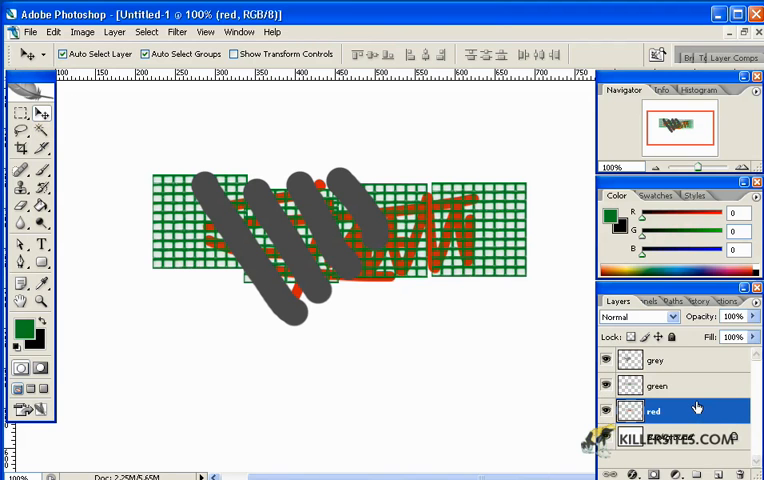
mouse_move(675, 362)
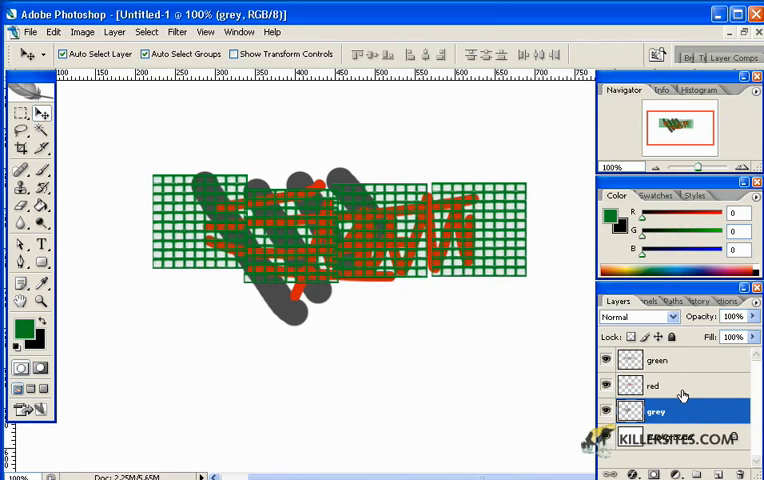
drag(655, 386, 655, 360)
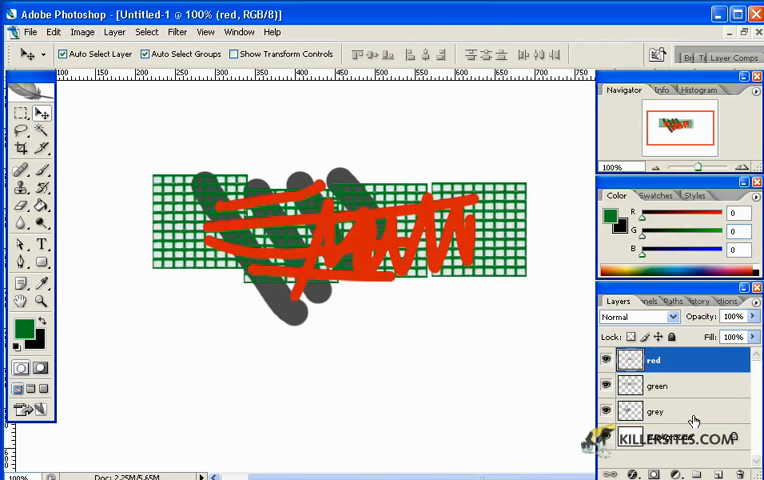